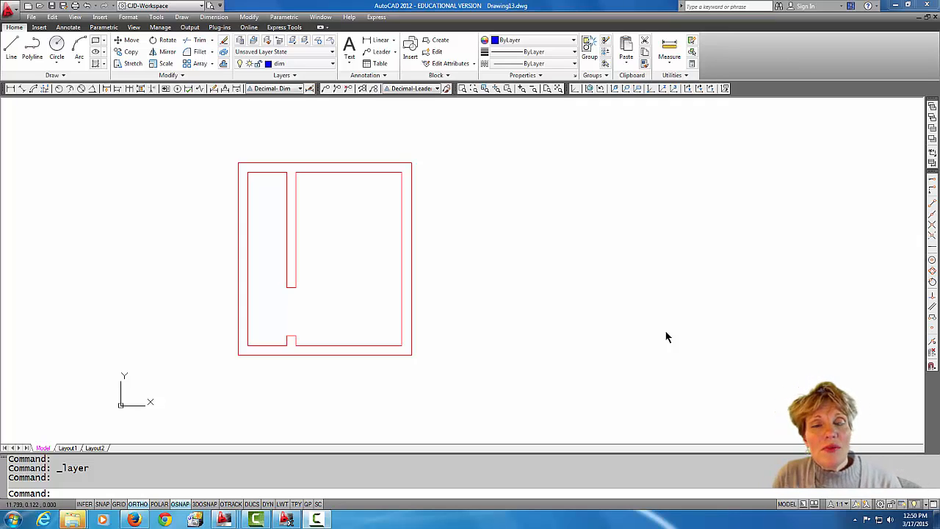
pyautogui.moveTo(420, 175)
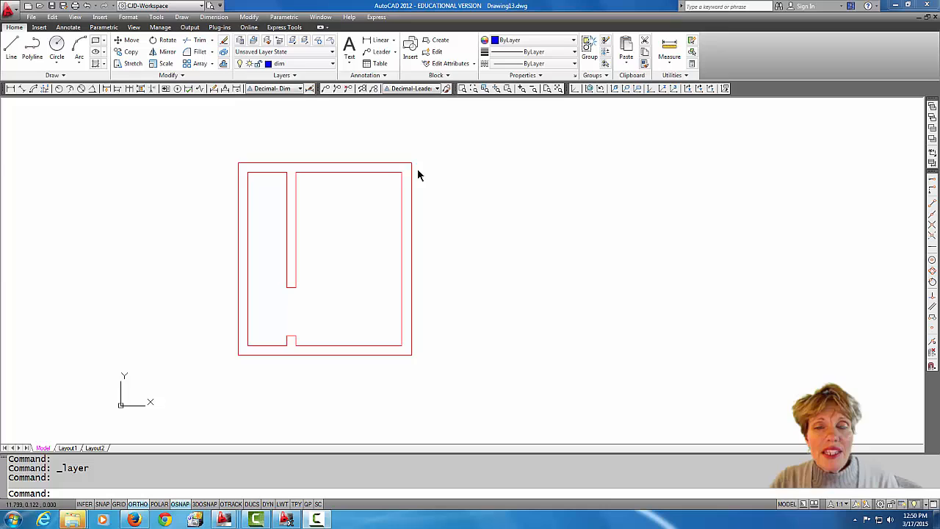
pyautogui.moveTo(370, 255)
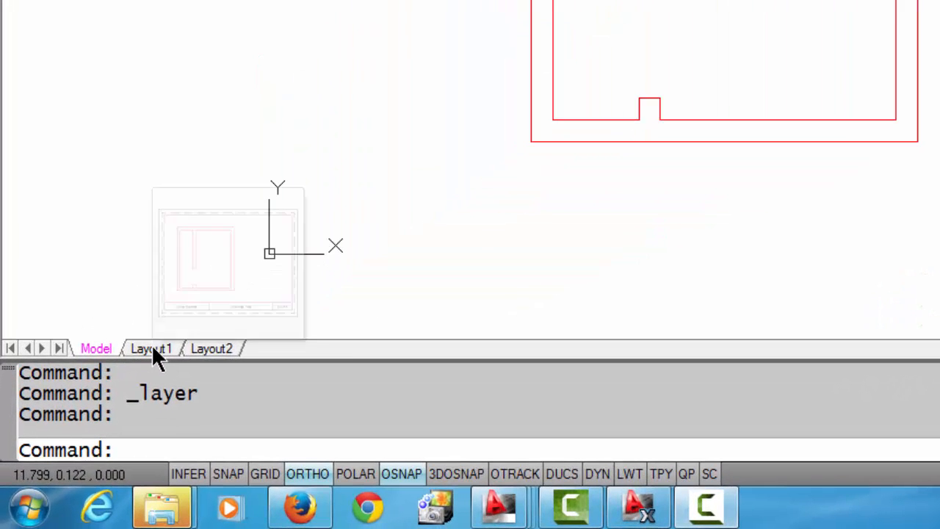
# - On Layout1, activate the viewport and set its scale to 1:2, then back to 1:1
pyautogui.click(150, 348)
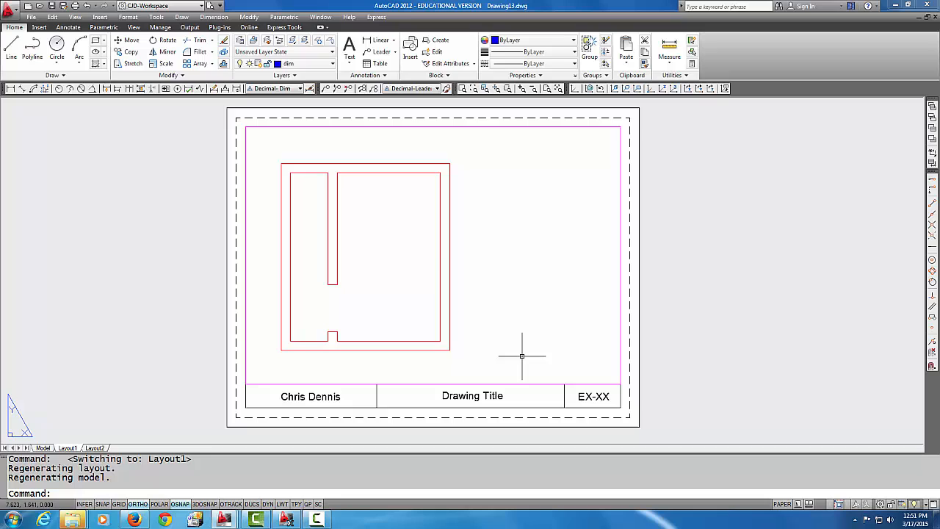
pyautogui.moveTo(250, 375)
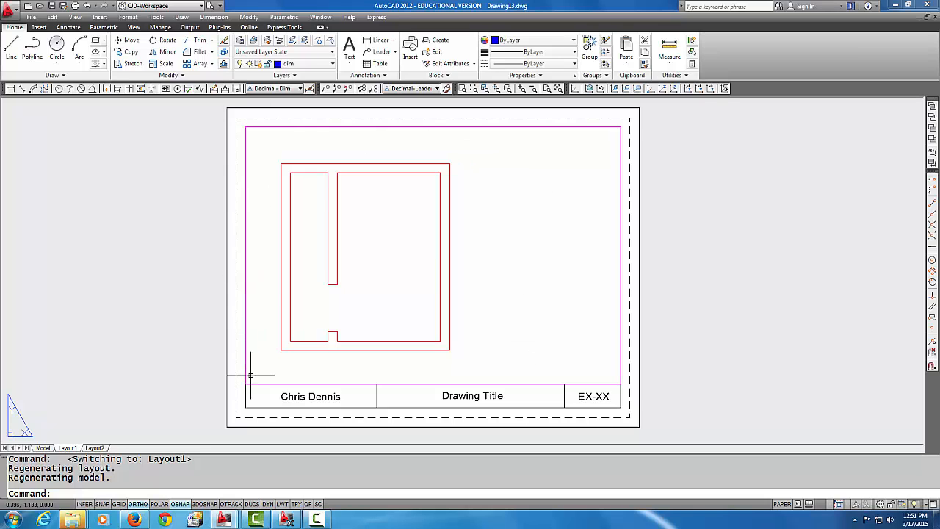
pyautogui.moveTo(564, 294)
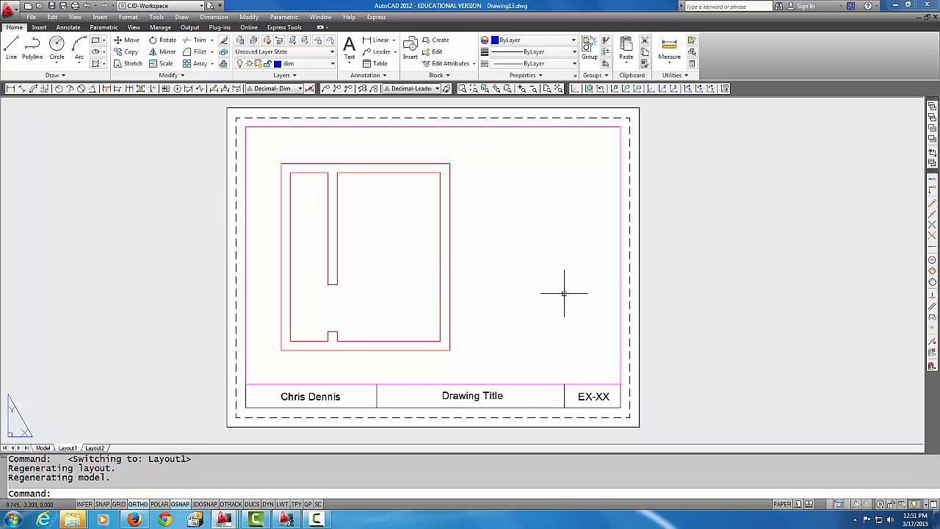
pyautogui.doubleClick(508, 268)
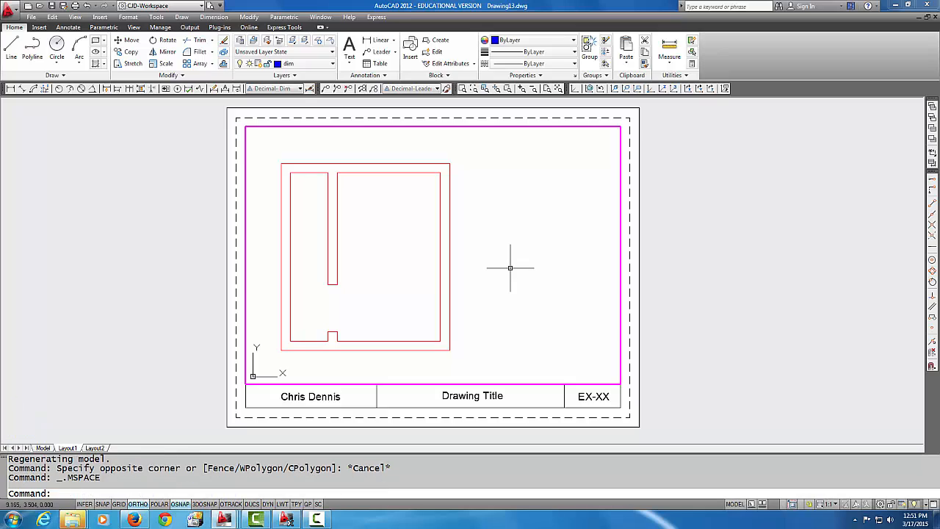
pyautogui.moveTo(555, 270)
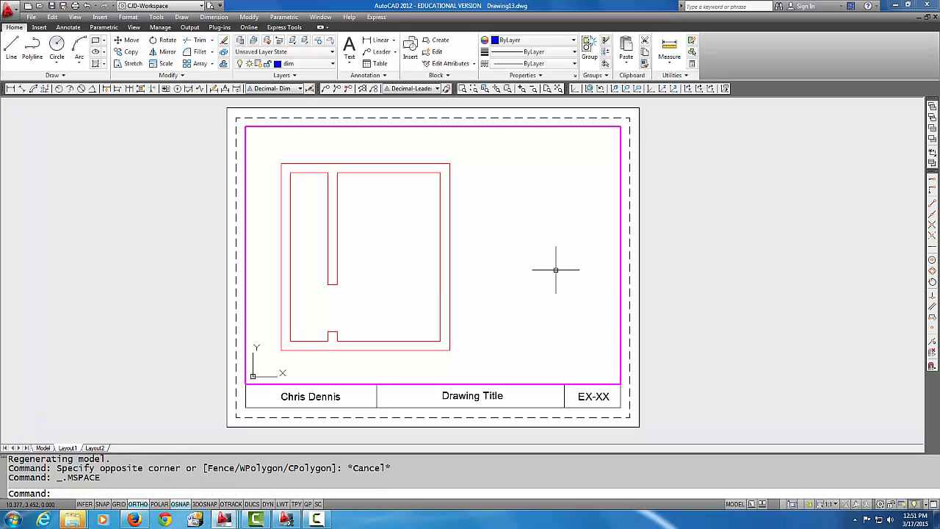
pyautogui.moveTo(702, 255)
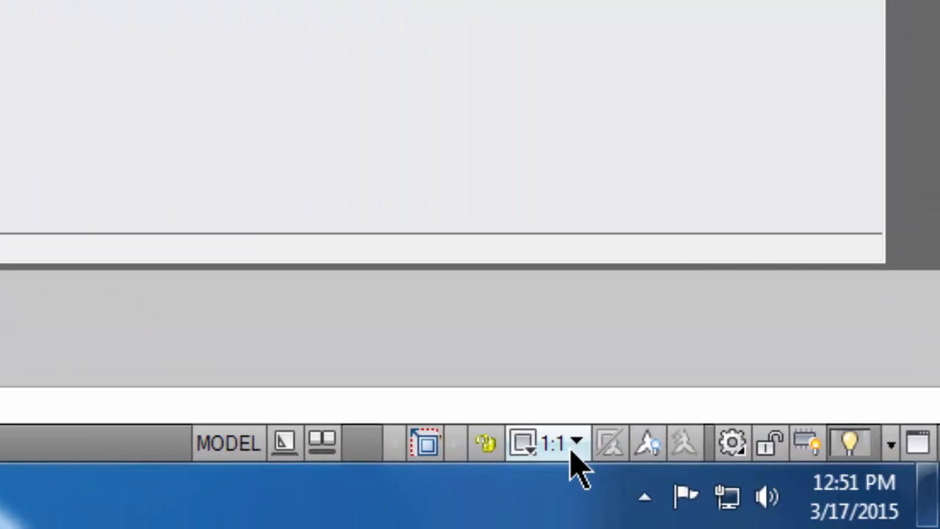
pyautogui.click(576, 442)
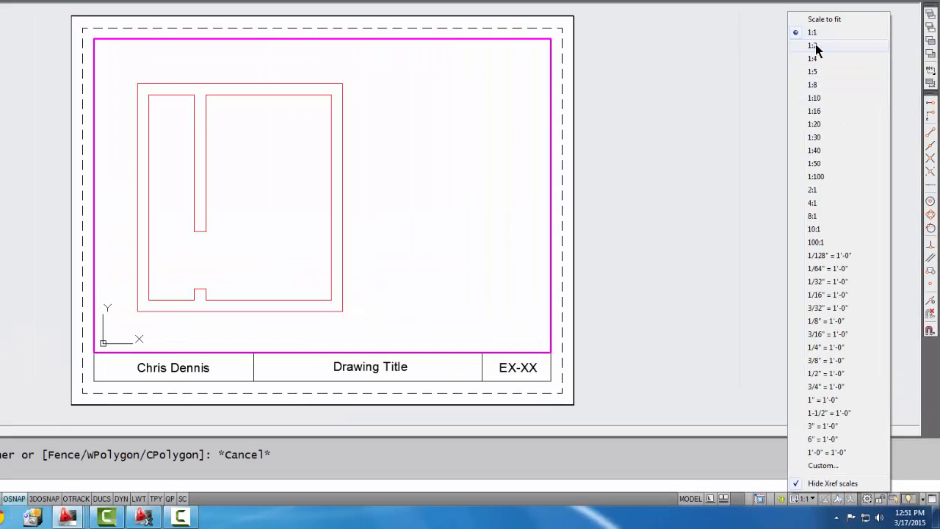
pyautogui.click(812, 46)
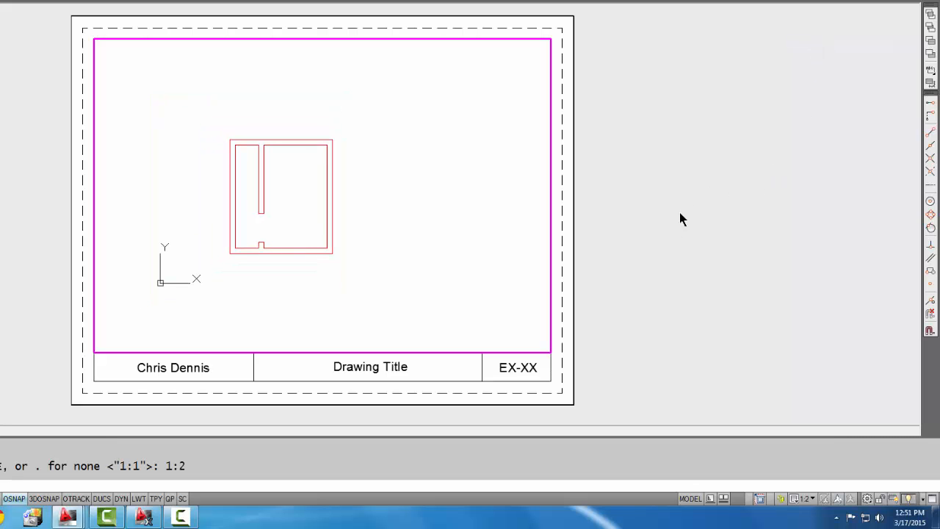
pyautogui.moveTo(349, 202)
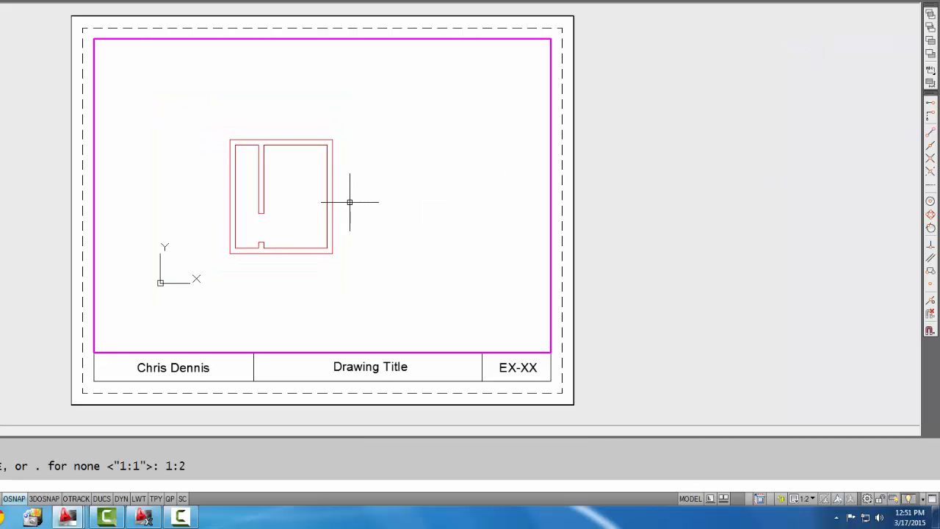
pyautogui.click(805, 499)
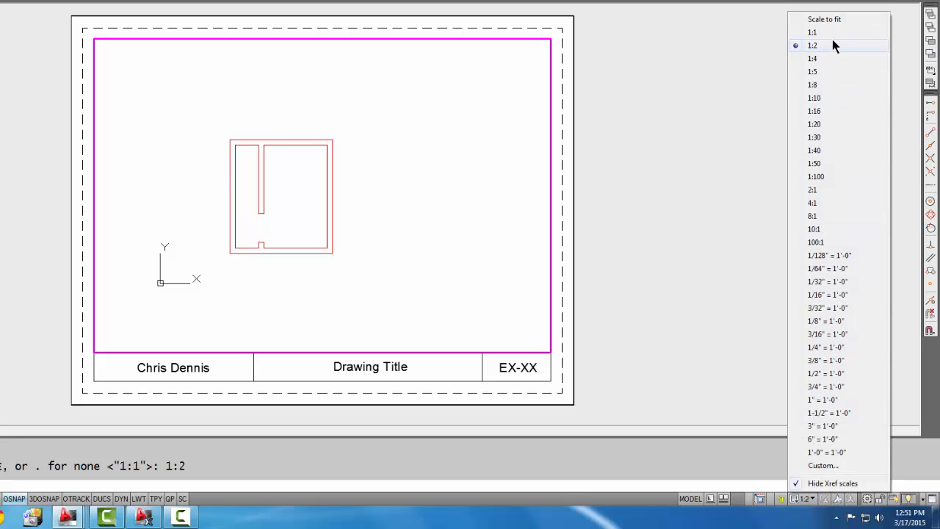
pyautogui.click(812, 46)
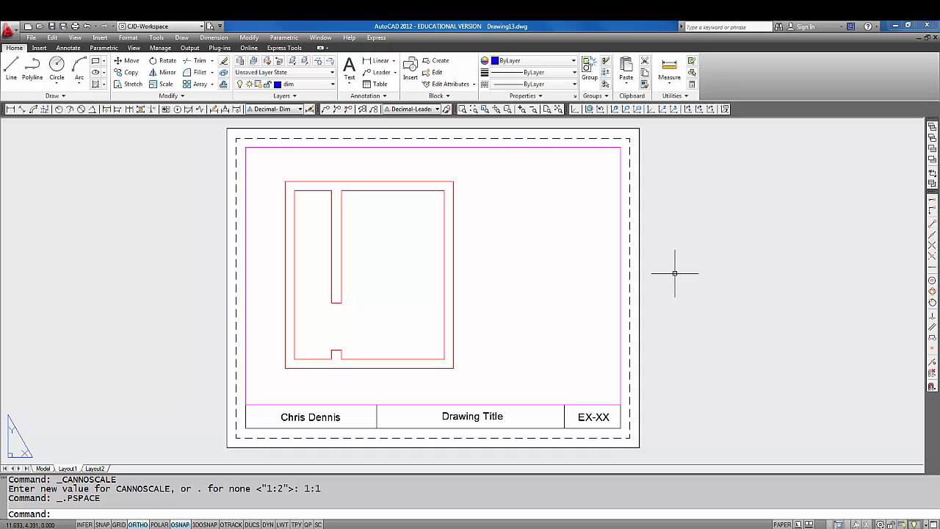
pyautogui.moveTo(695, 185)
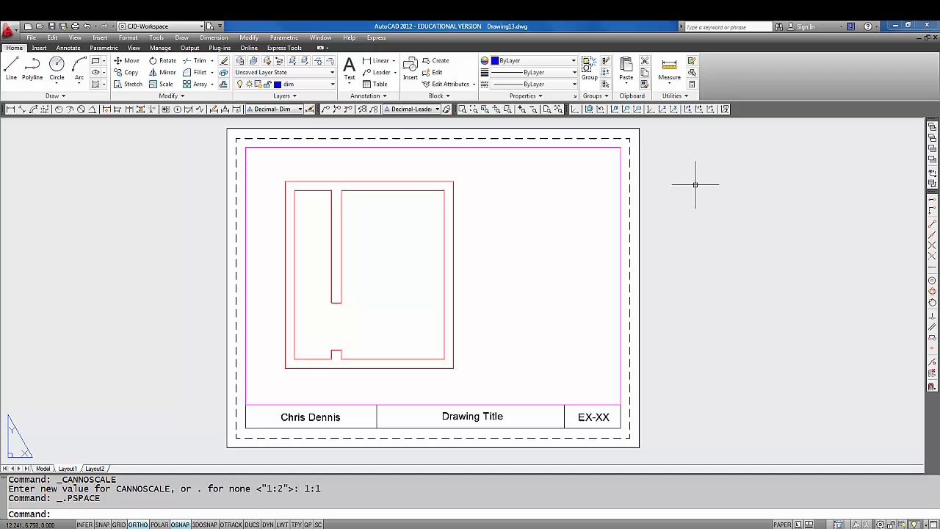
pyautogui.moveTo(179, 457)
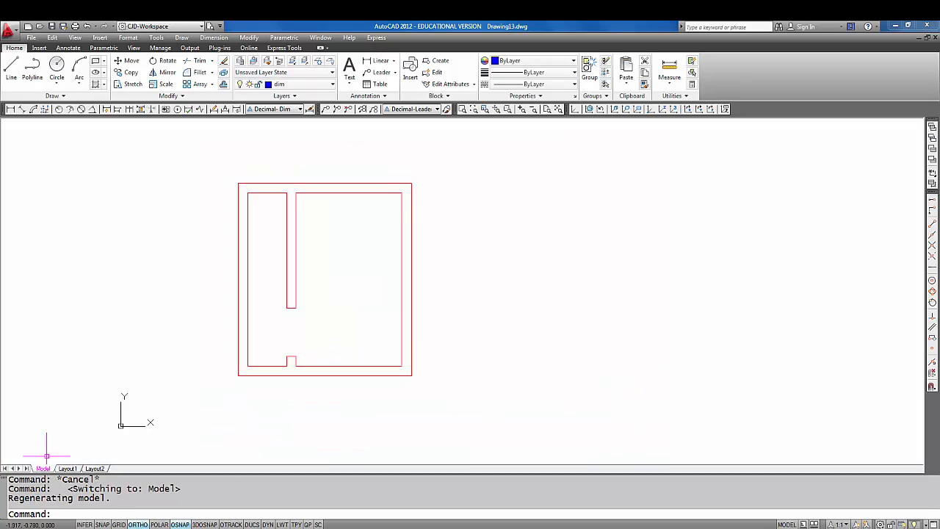
pyautogui.moveTo(418, 211)
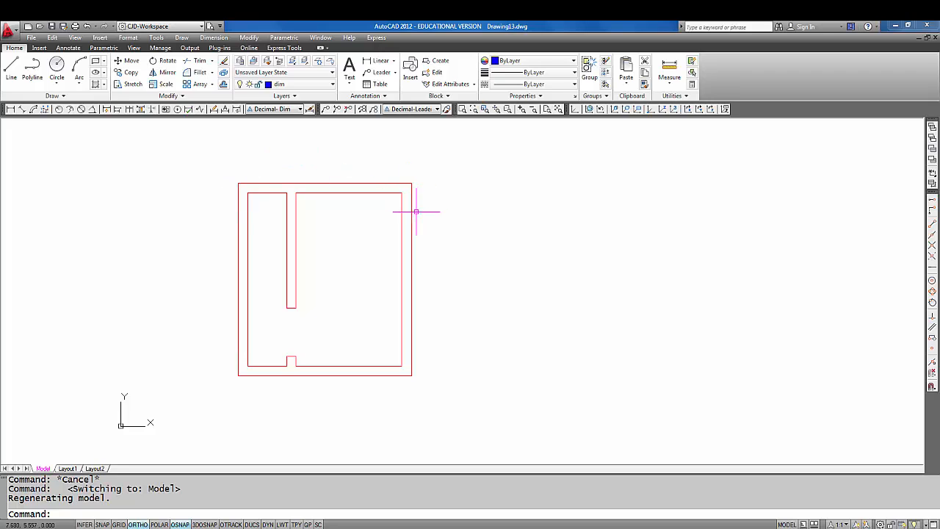
pyautogui.moveTo(626, 240)
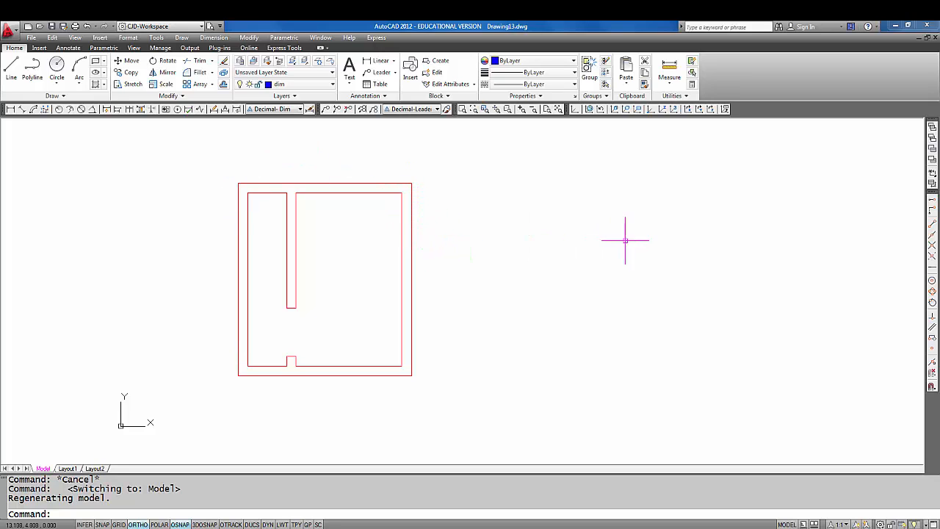
pyautogui.moveTo(835, 458)
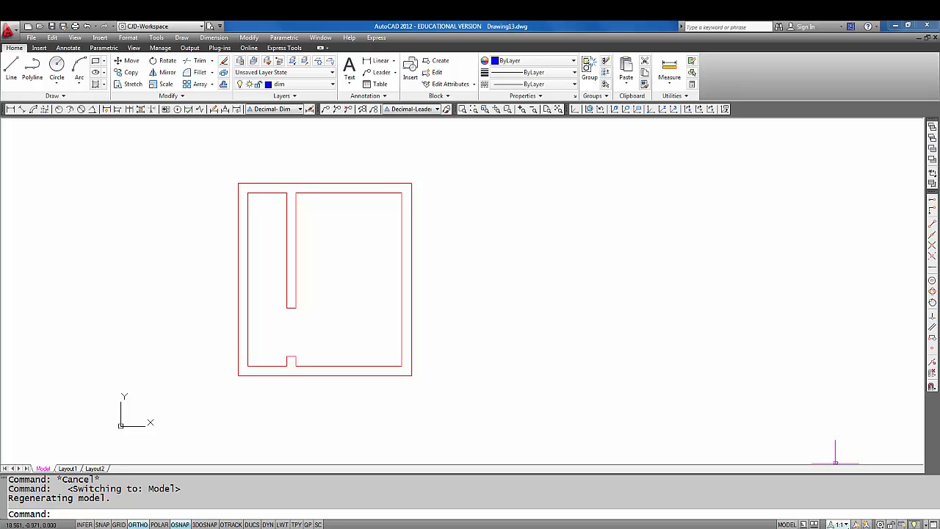
# - Set the model-space annotation scale to 1:1 from the status bar
pyautogui.click(835, 523)
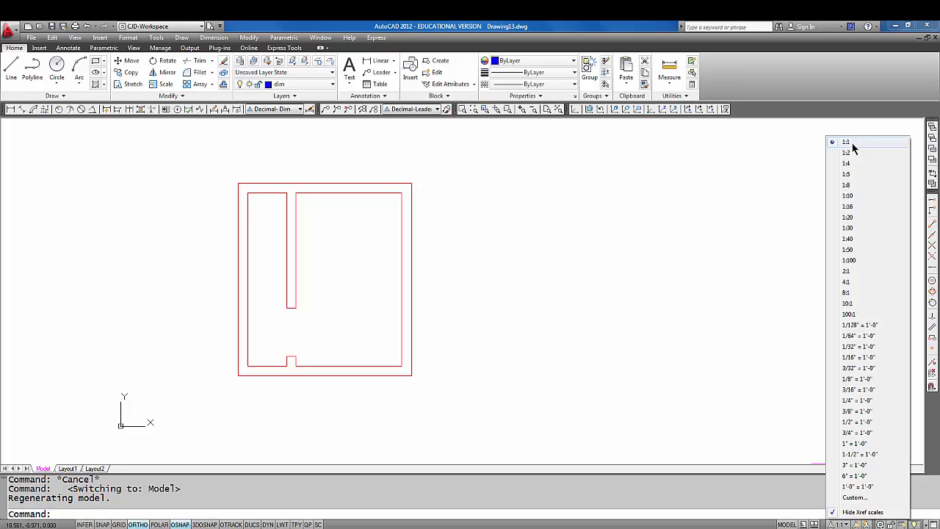
pyautogui.click(847, 141)
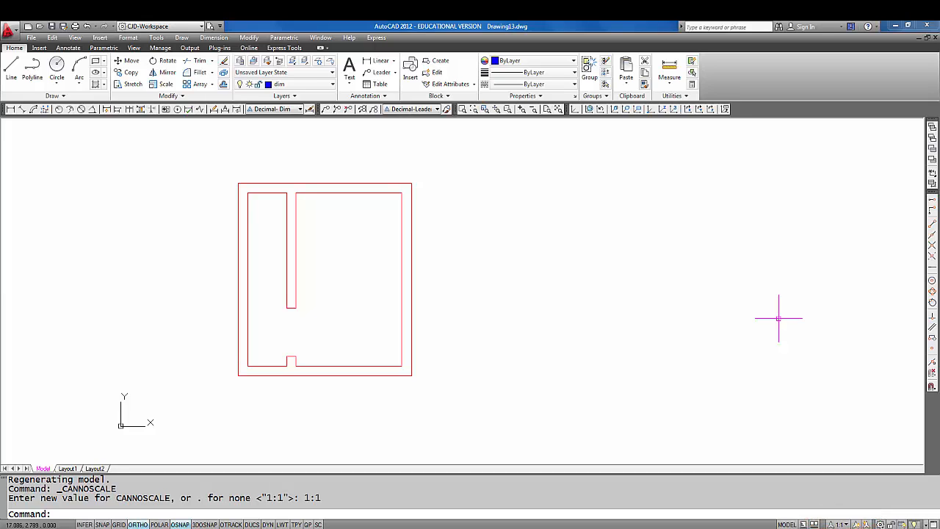
pyautogui.moveTo(564, 238)
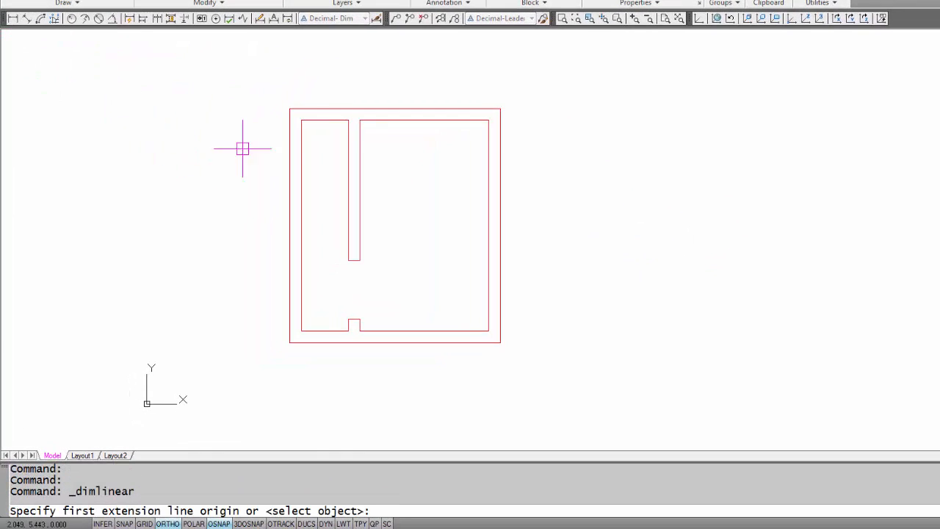
pyautogui.moveTo(290, 109)
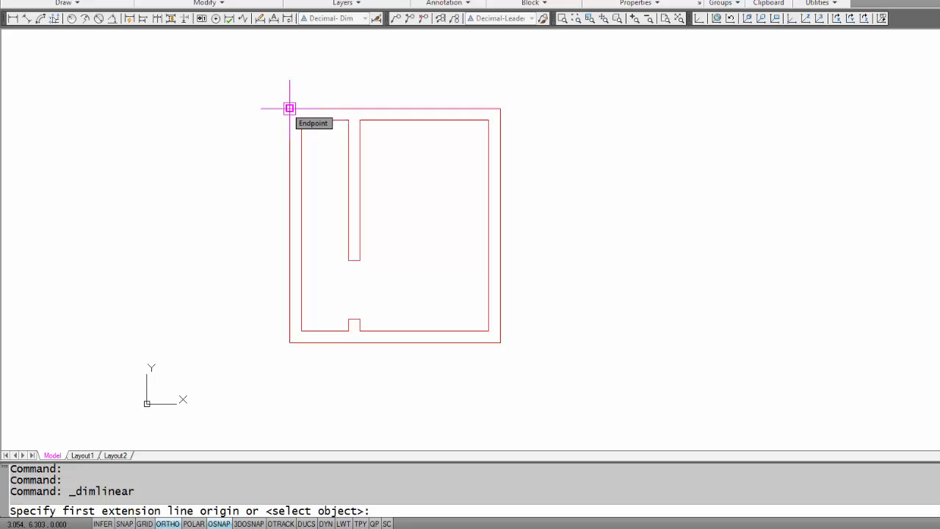
pyautogui.click(288, 109)
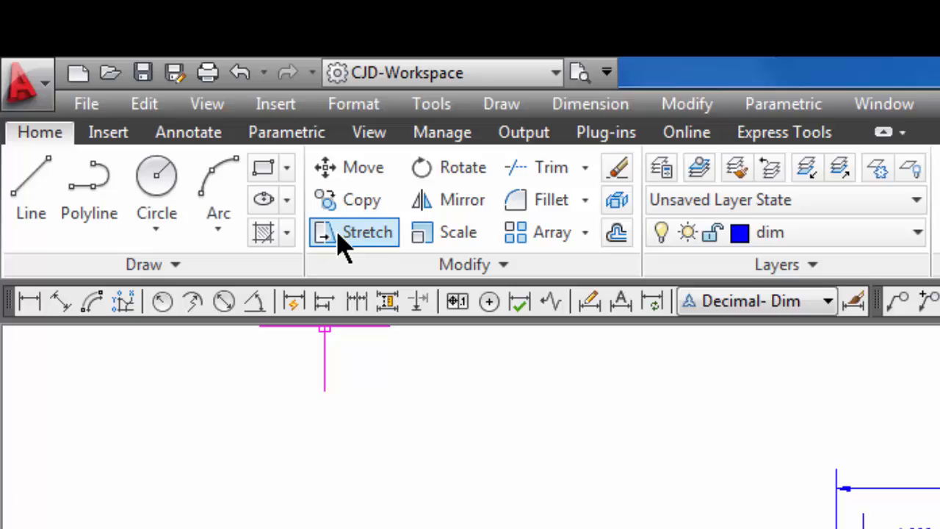
# - Start the Stretch command from the Home tab's Modify panel
pyautogui.click(353, 232)
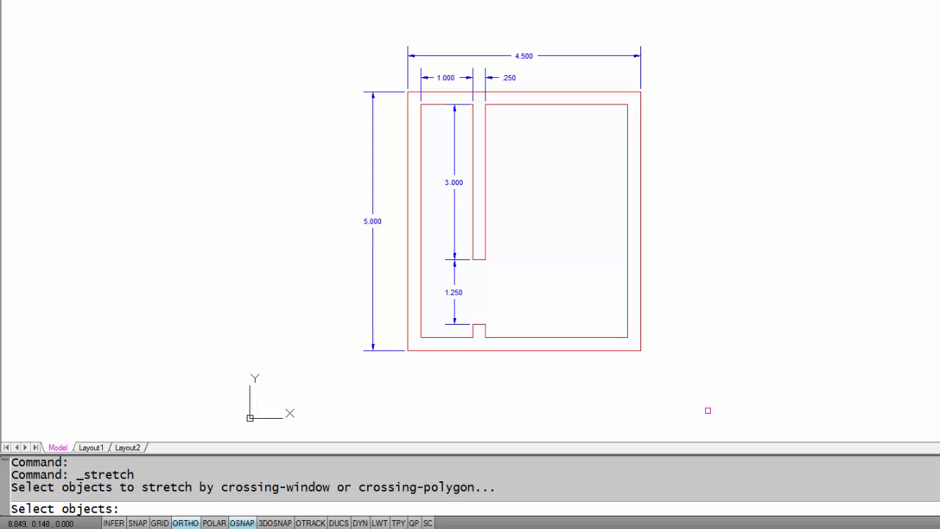
pyautogui.moveTo(698, 381)
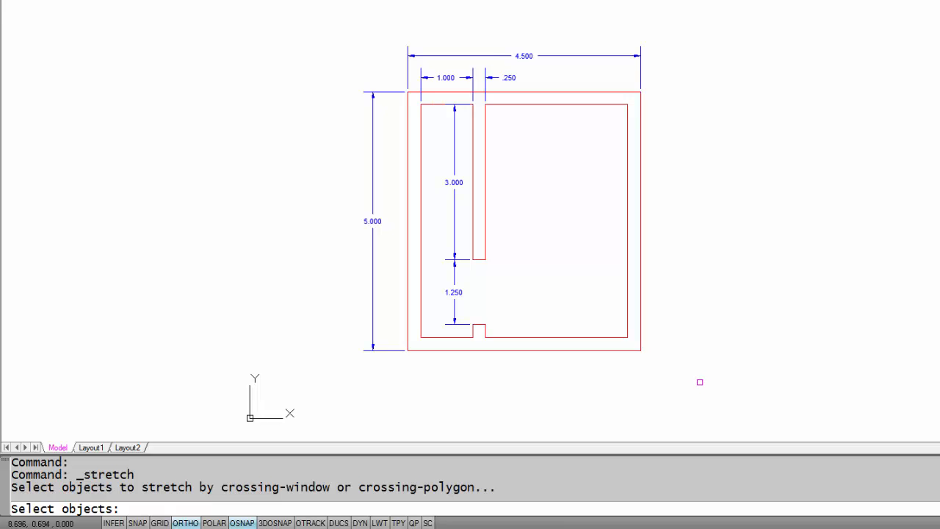
pyautogui.moveTo(696, 376)
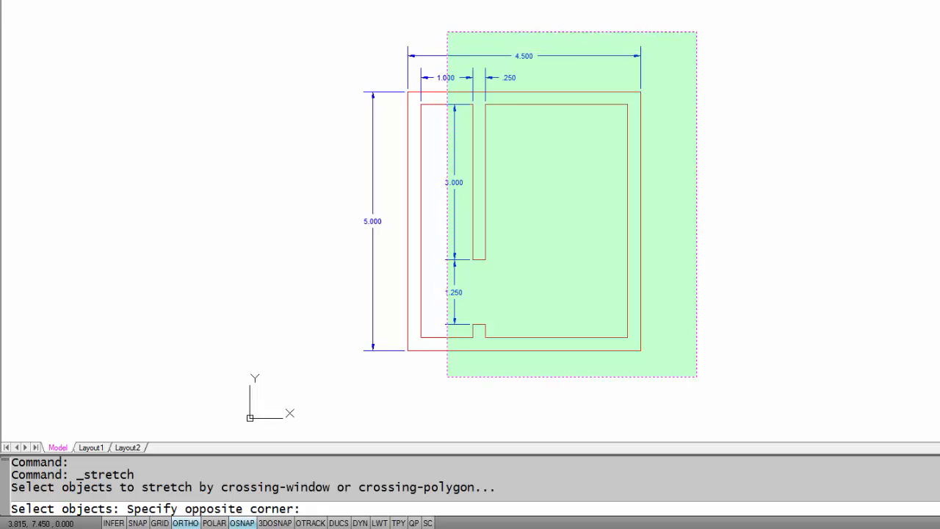
# - Stretch the selected right half 4 units right from the bottom-right corner, making the plan 8.500 wide
pyautogui.click(447, 29)
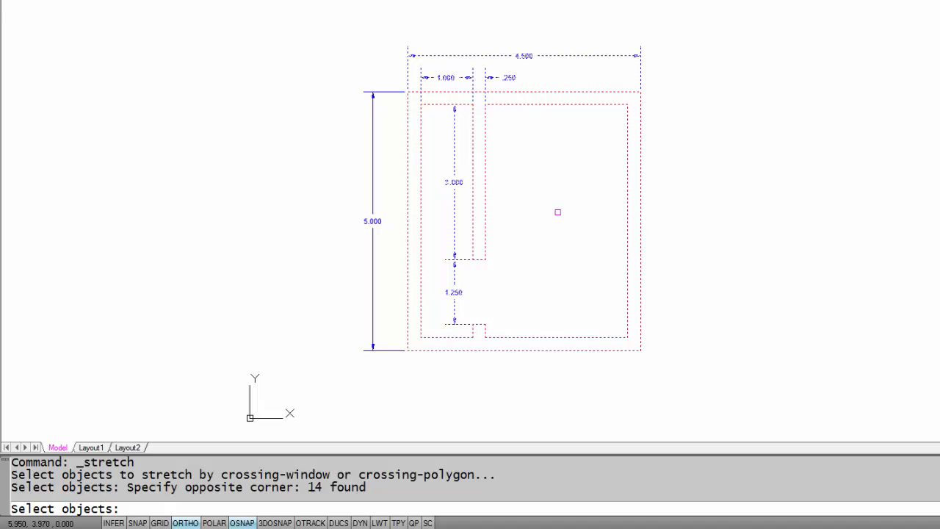
pyautogui.moveTo(550, 168)
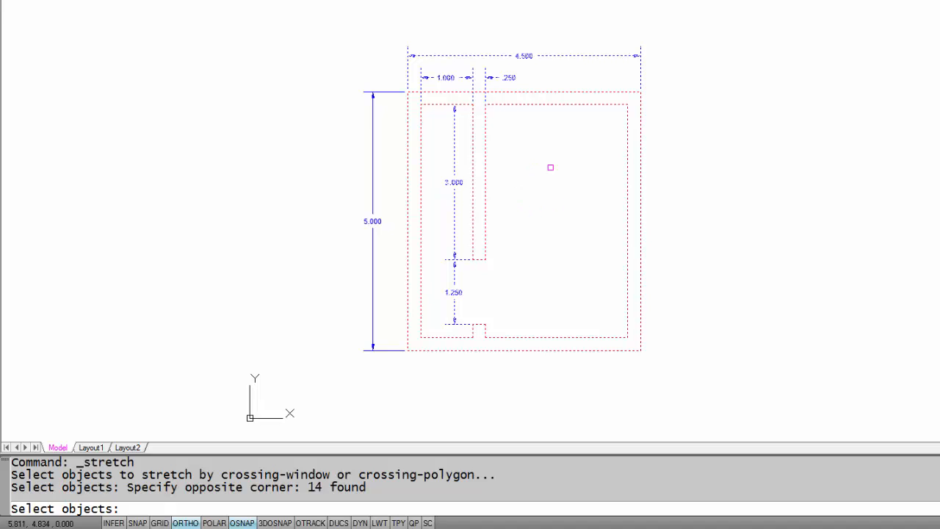
pyautogui.moveTo(567, 174)
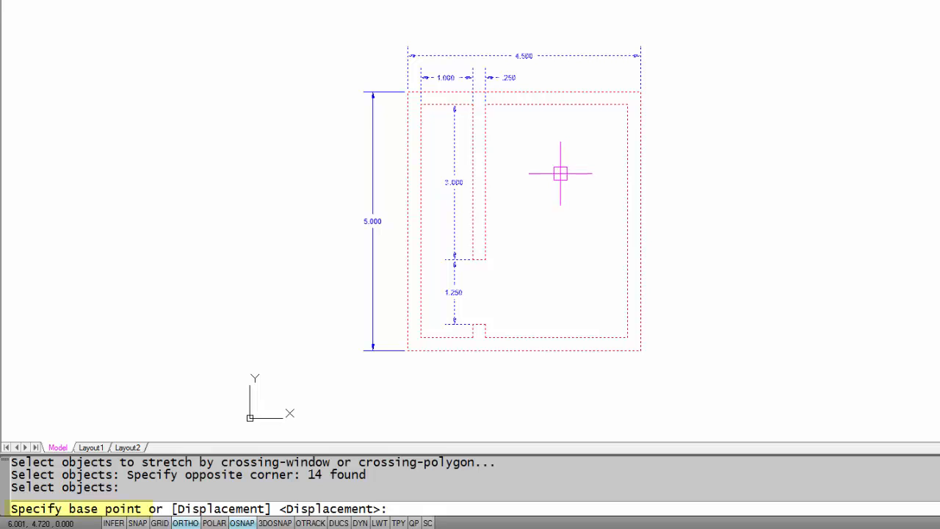
pyautogui.moveTo(603, 354)
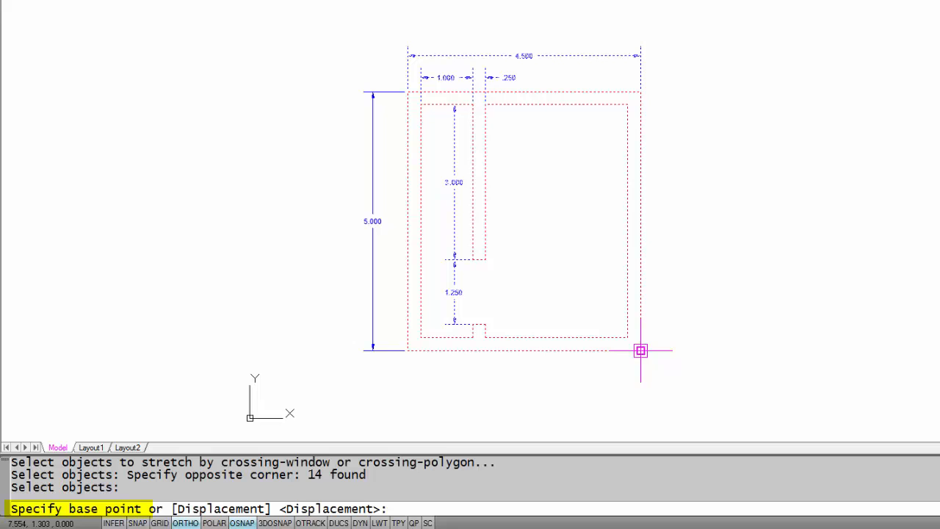
pyautogui.moveTo(640, 350)
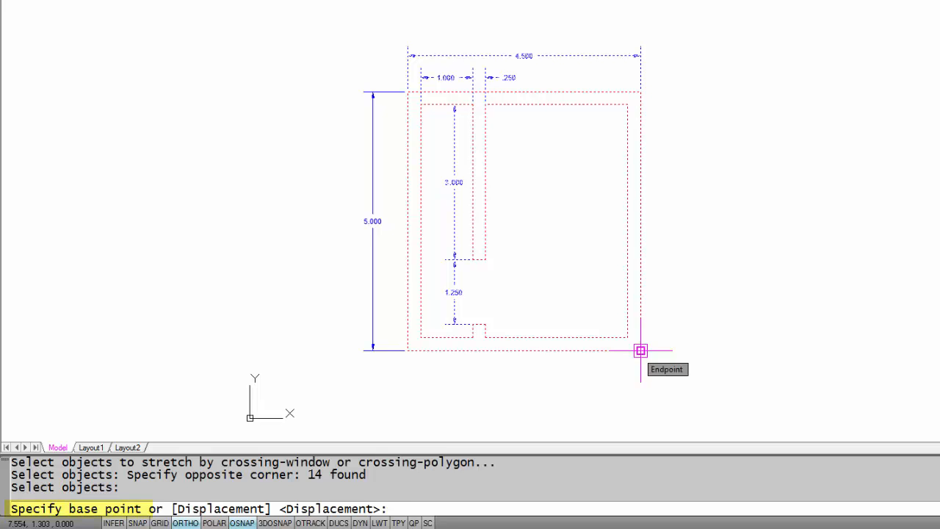
pyautogui.click(640, 350)
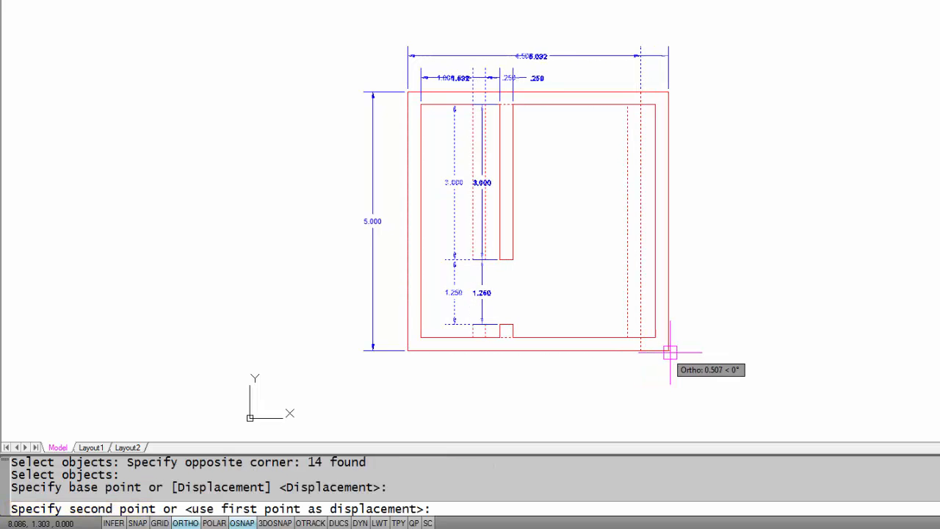
pyautogui.moveTo(708, 351)
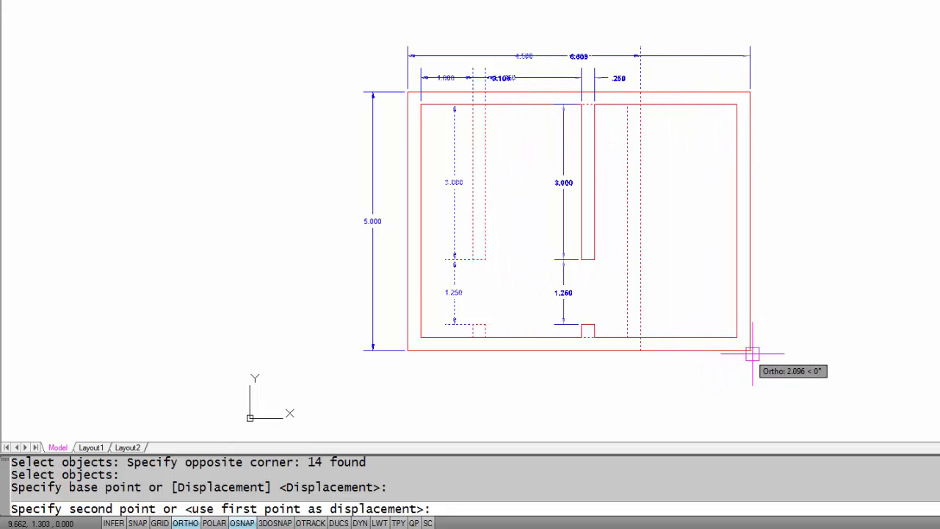
pyautogui.moveTo(749, 349)
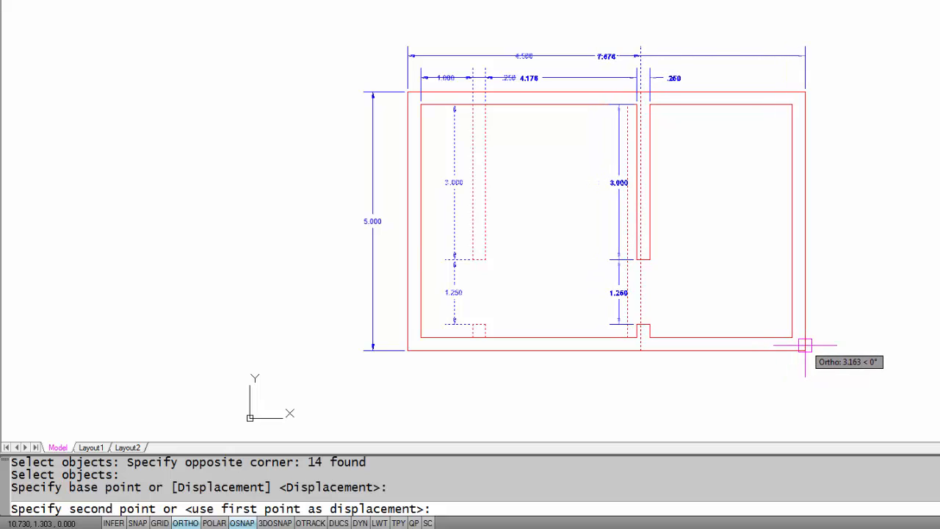
pyautogui.write('4')
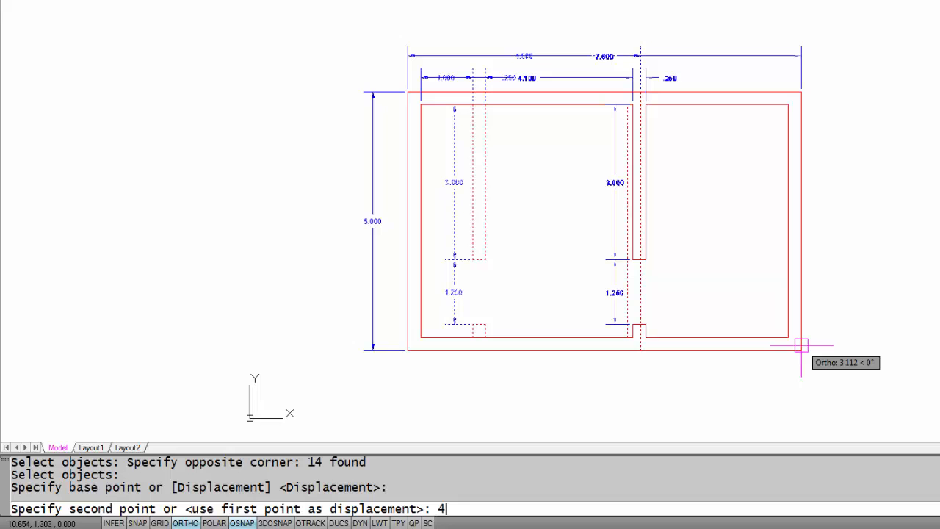
pyautogui.press('Return')
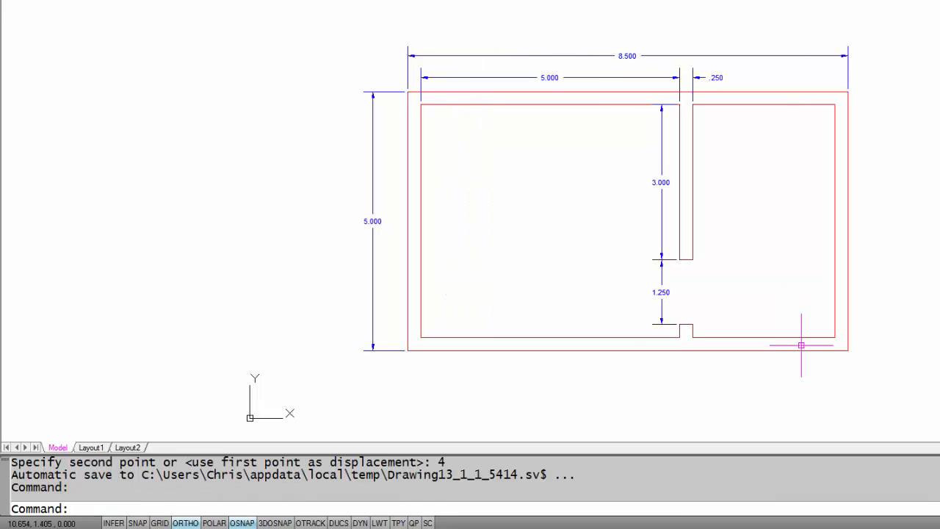
pyautogui.moveTo(573, 264)
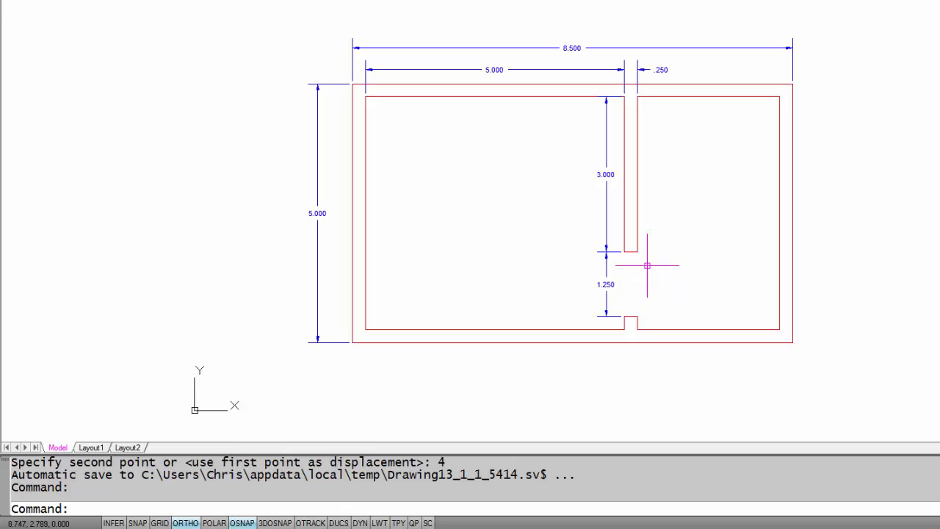
pyautogui.moveTo(576, 62)
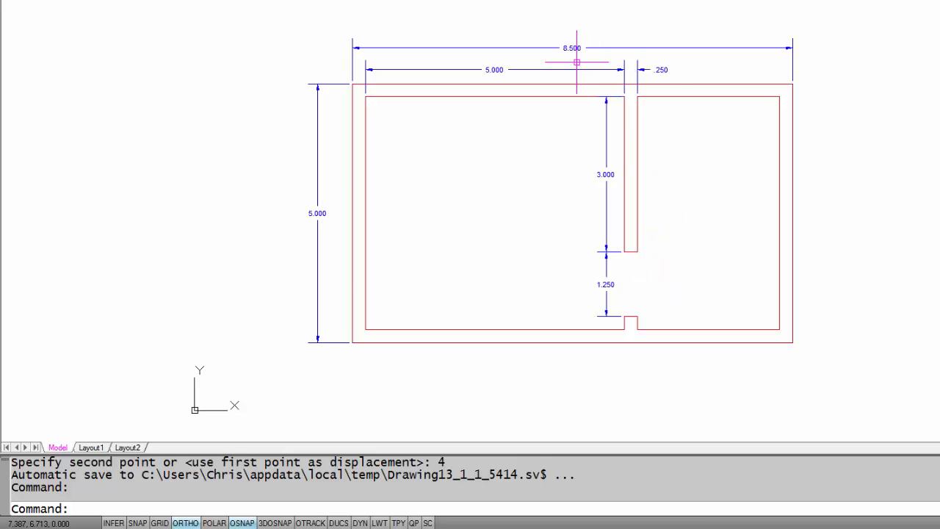
pyautogui.moveTo(576, 56)
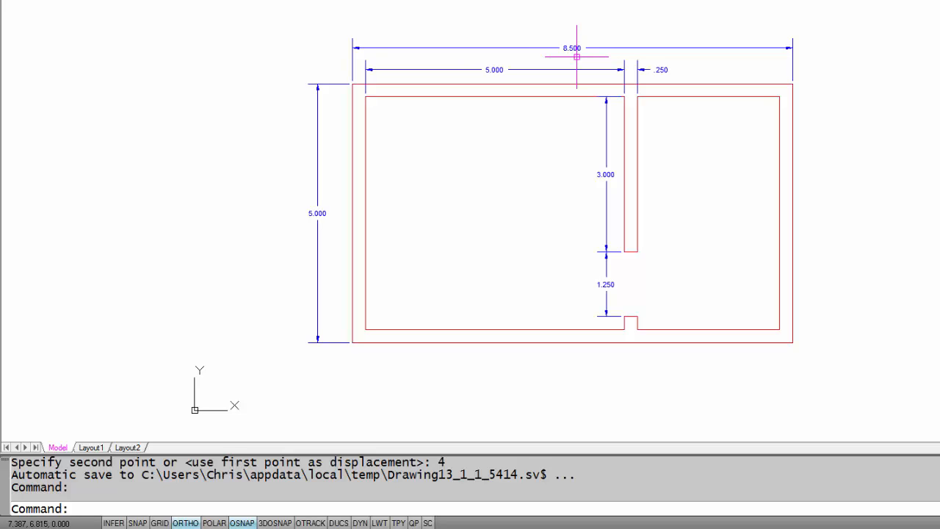
pyautogui.moveTo(535, 316)
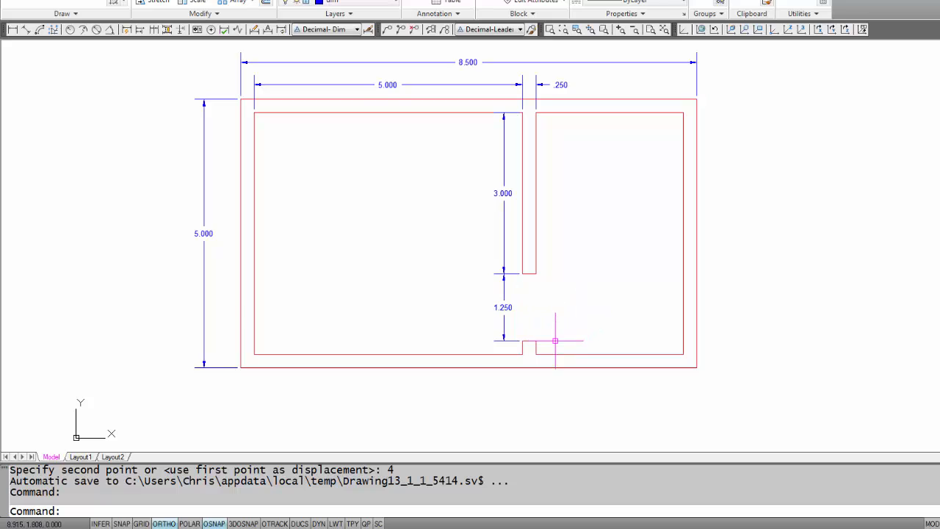
pyautogui.moveTo(556, 190)
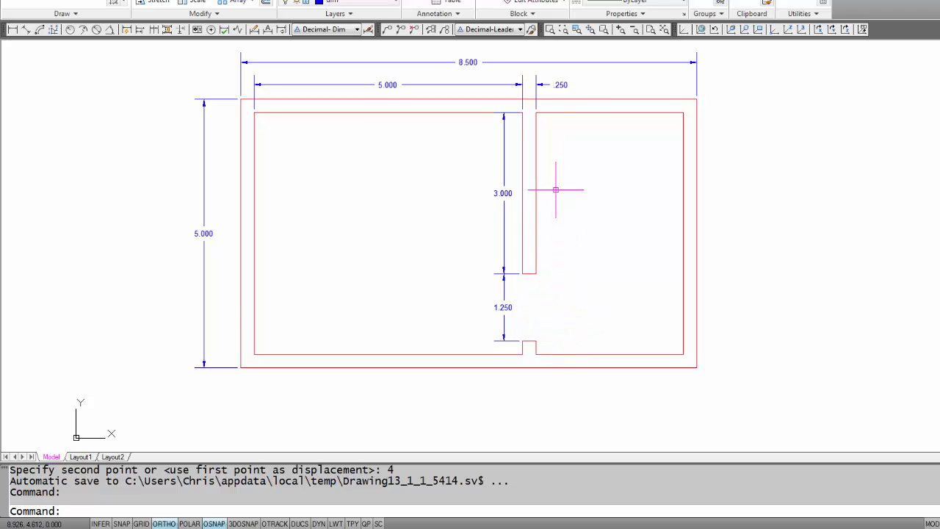
pyautogui.moveTo(548, 272)
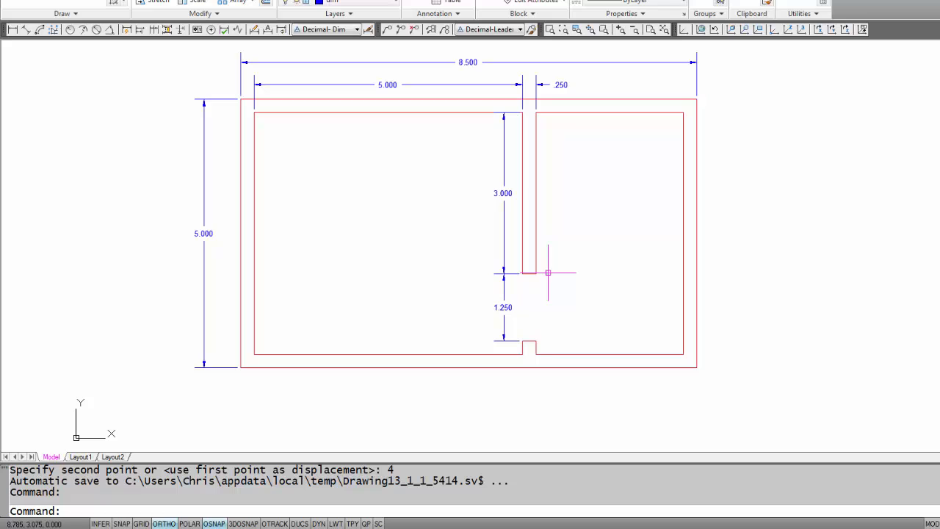
# - Stretch the wall opening up 1.5 with a crossing window, so the wall above reads 1.500
pyautogui.click(153, 2)
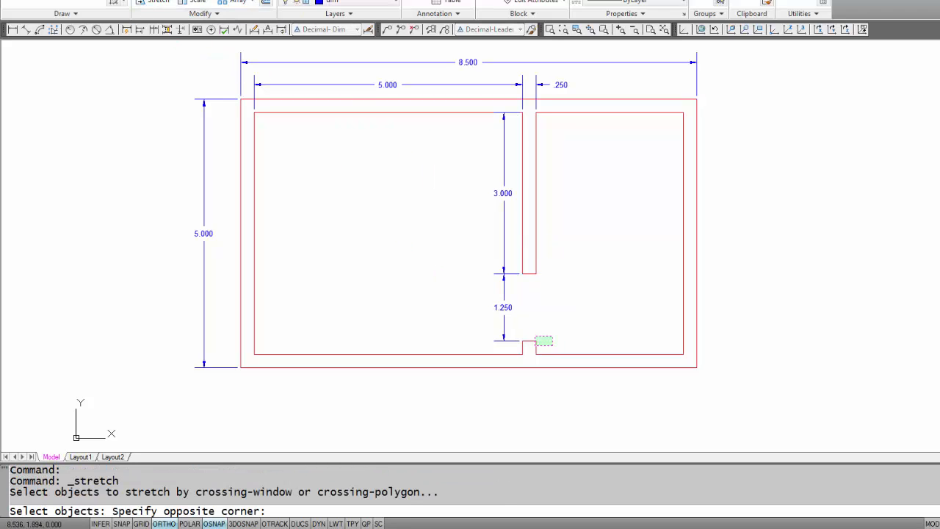
pyautogui.moveTo(544, 341); pyautogui.dragTo(471, 262)
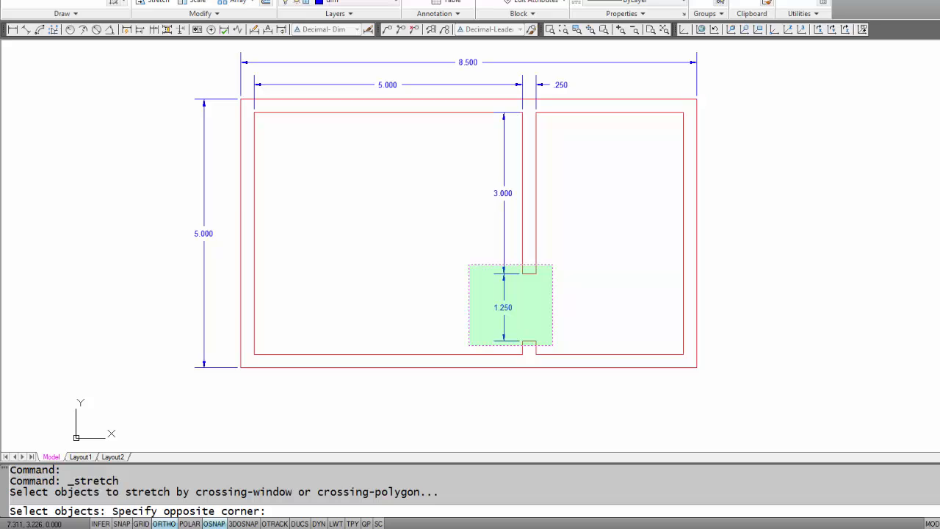
pyautogui.click(601, 317)
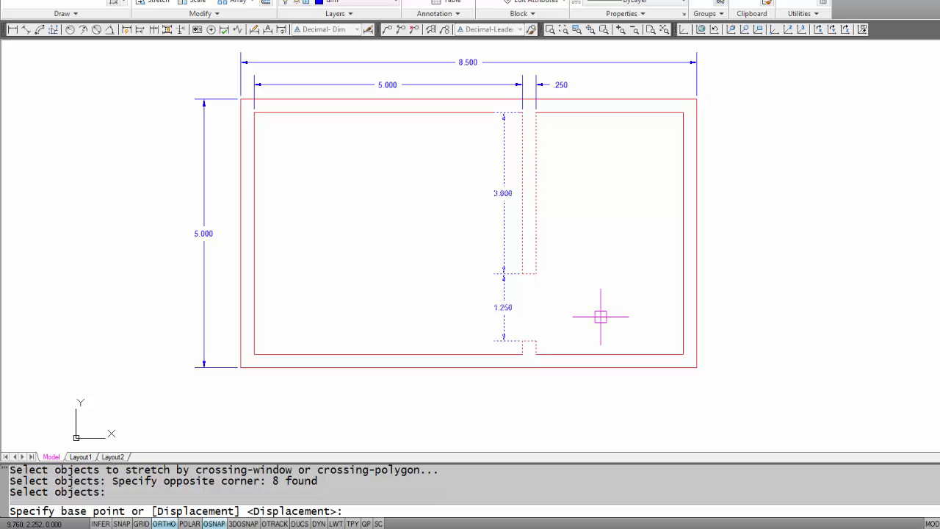
pyautogui.moveTo(536, 341)
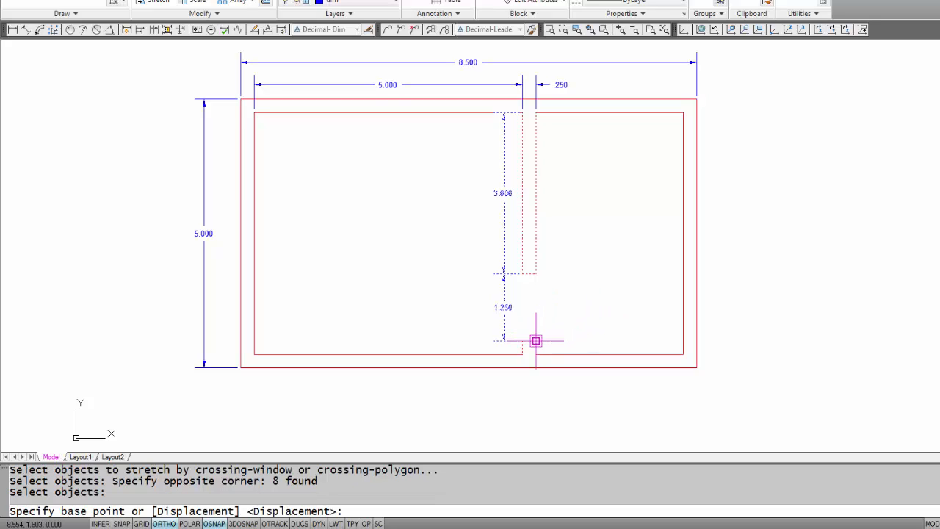
pyautogui.moveTo(537, 341)
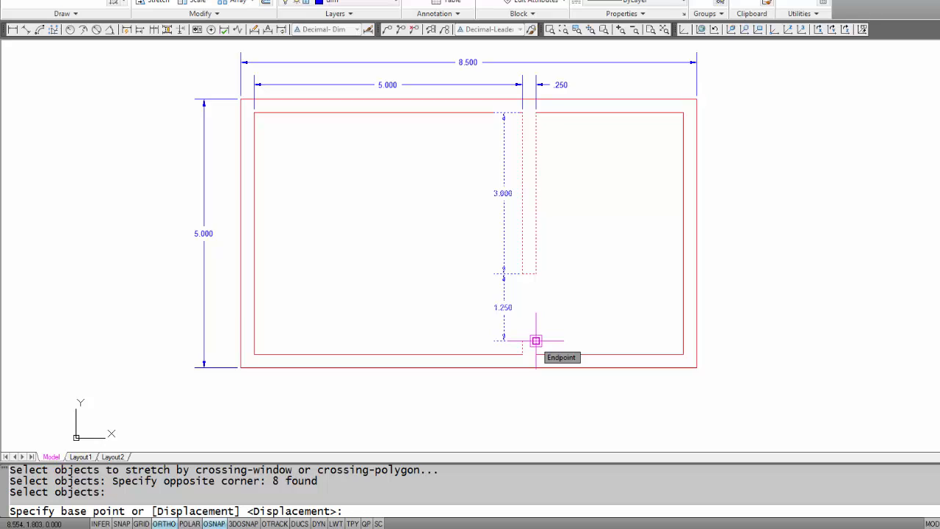
pyautogui.click(537, 340)
pyautogui.write('1.5')
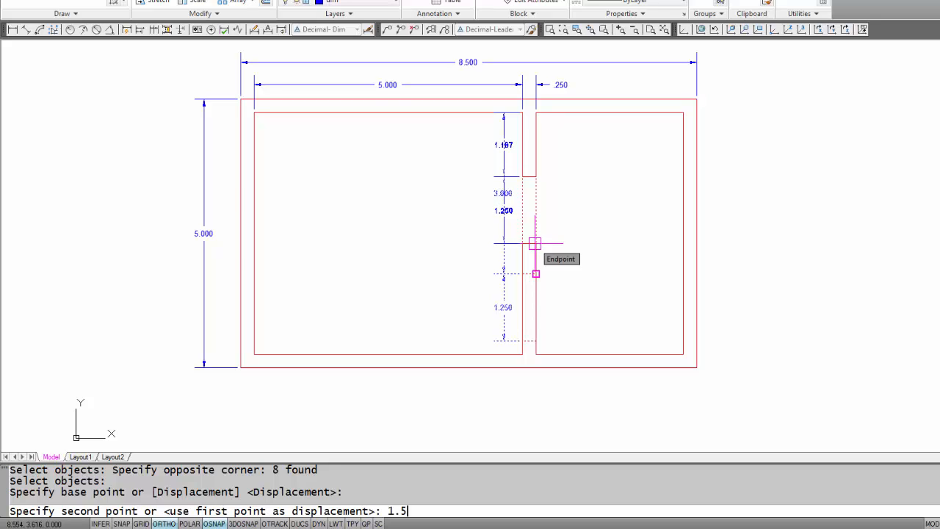
pyautogui.press('Return')
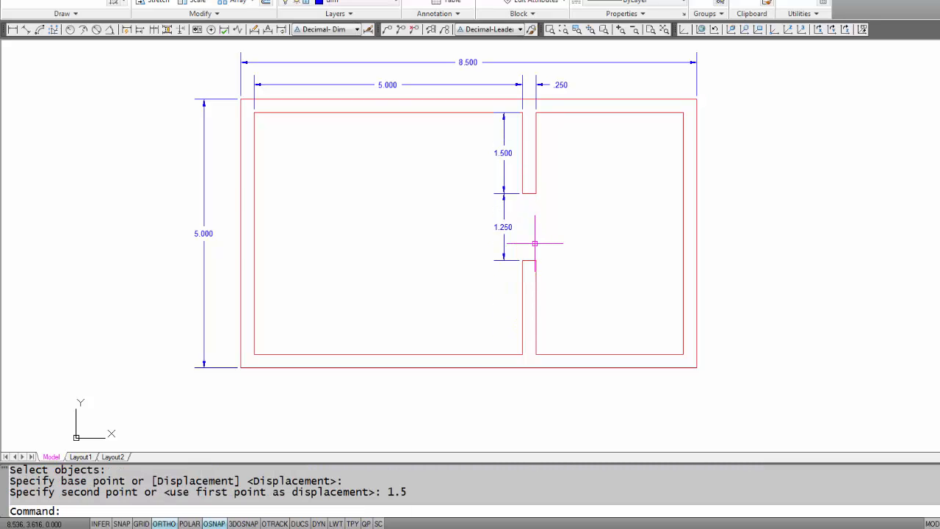
pyautogui.moveTo(565, 219)
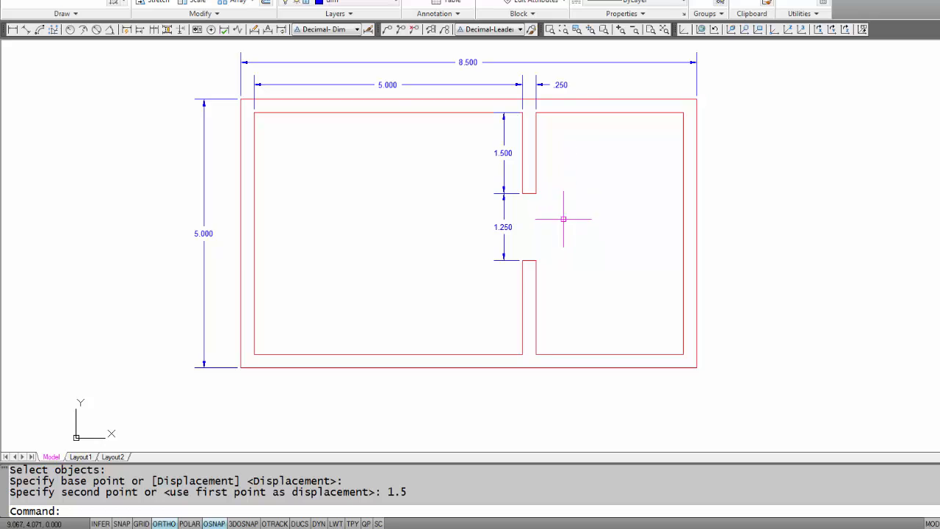
pyautogui.moveTo(557, 229)
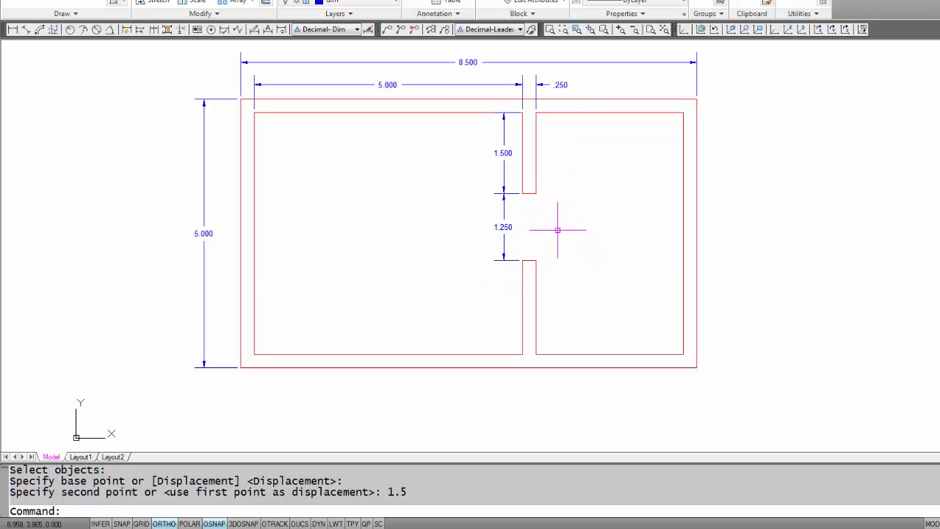
pyautogui.moveTo(556, 192)
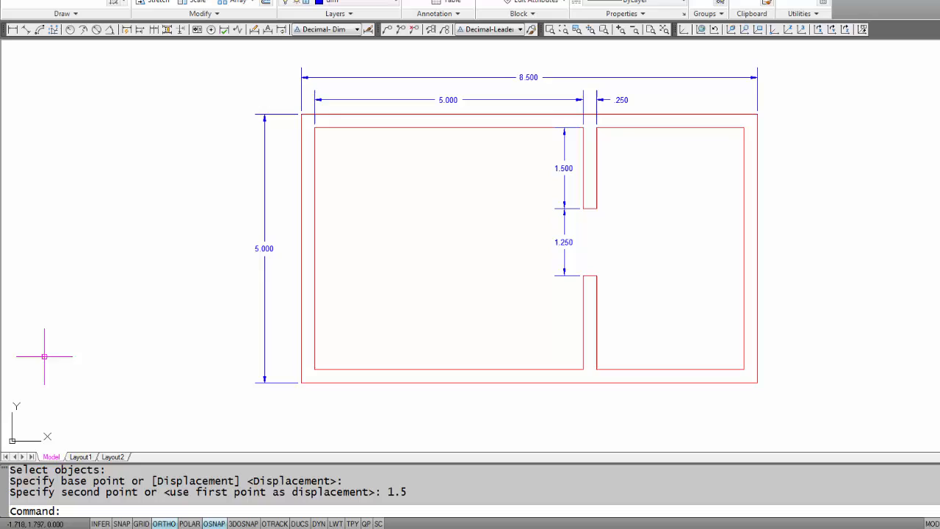
# - On Layout1, set the viewport showing the stretched plan to a 1:1 scale
pyautogui.click(80, 457)
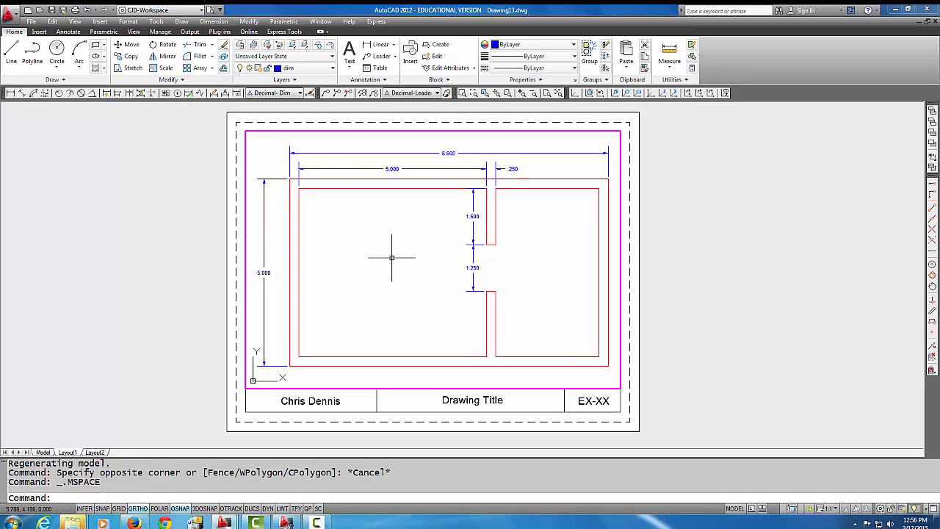
pyautogui.moveTo(437, 263)
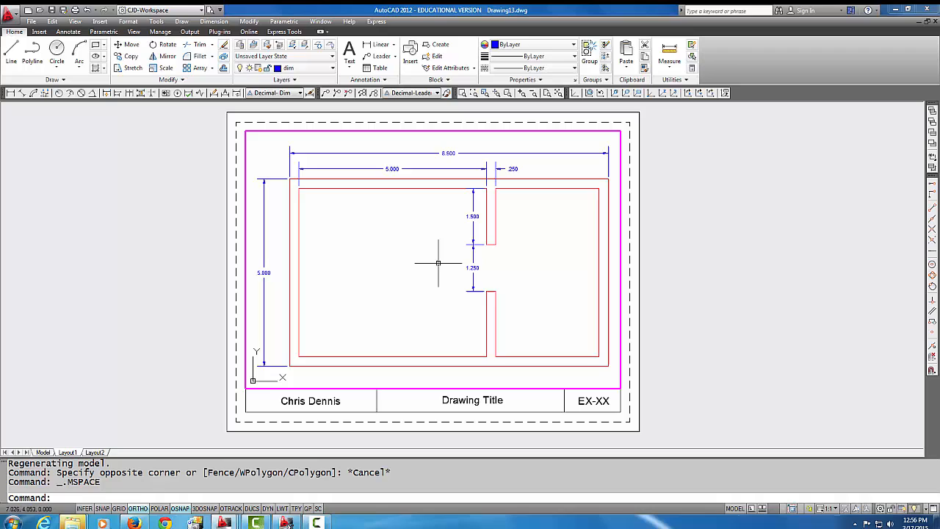
pyautogui.scroll(-3)
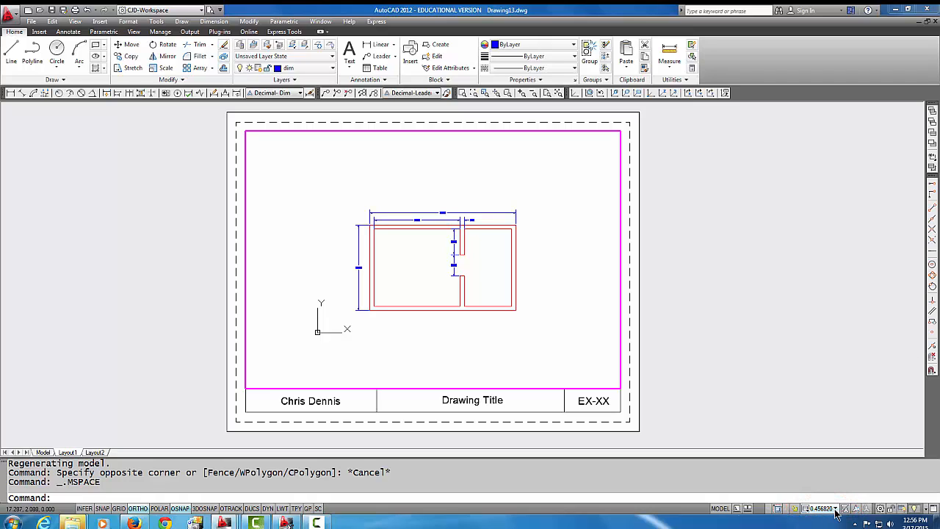
pyautogui.click(817, 508)
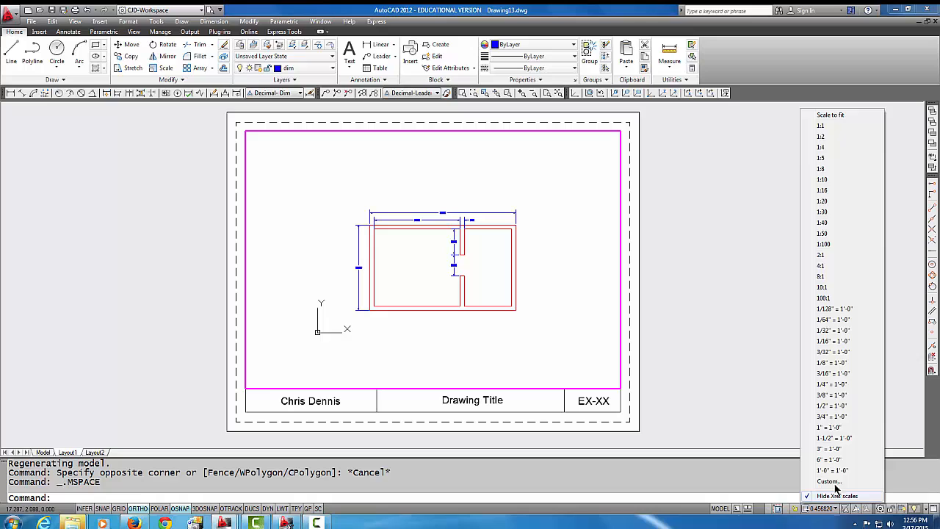
pyautogui.click(820, 126)
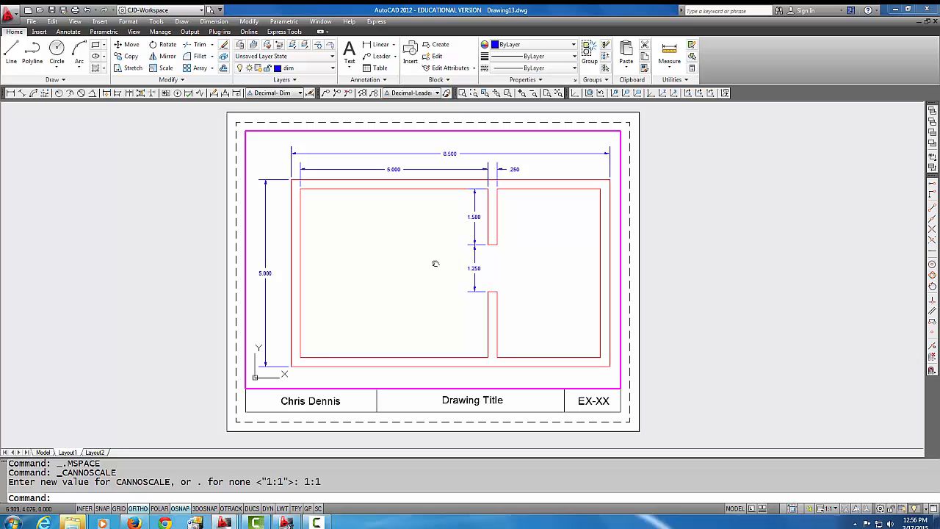
pyautogui.moveTo(659, 229)
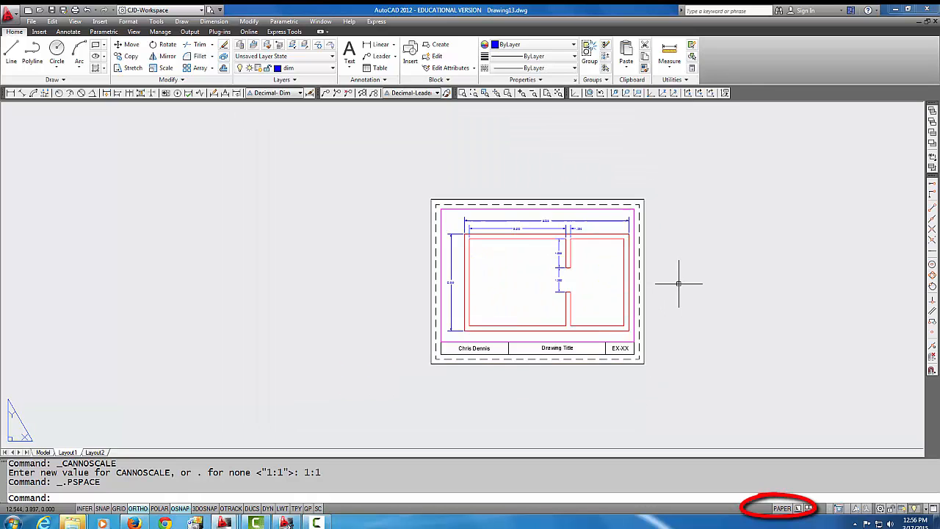
# - Zoom in on the title-block sheet in paper space
pyautogui.scroll(3)
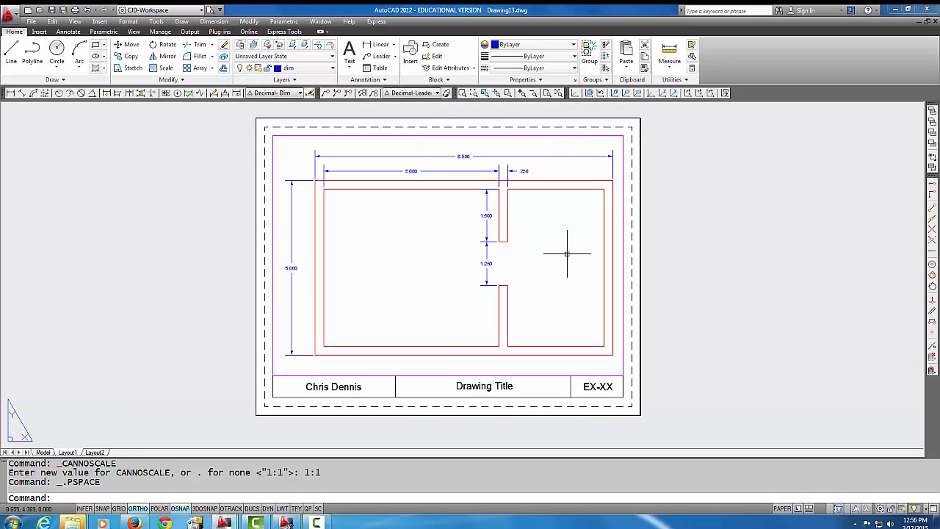
pyautogui.moveTo(452, 391)
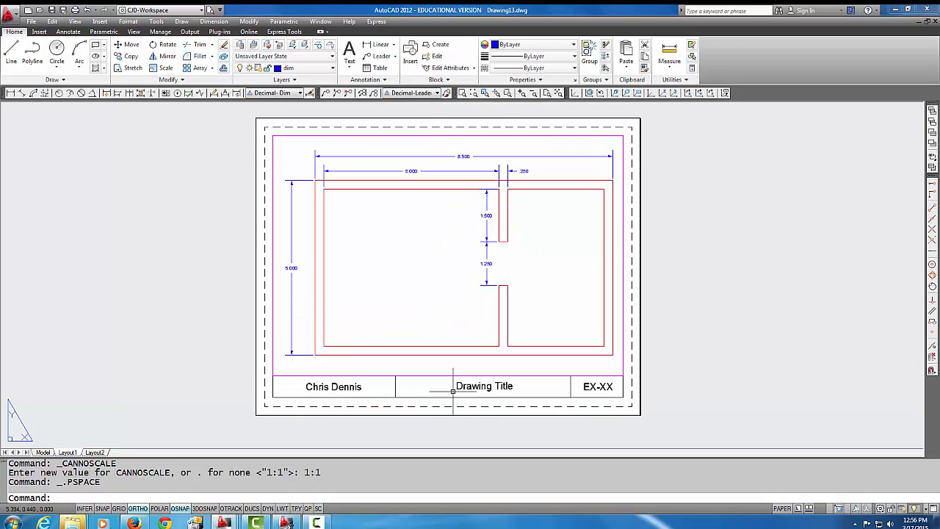
# - Change the title block text to 'Stretch Exercise' and begin editing the EX-XX number
pyautogui.doubleClick(485, 385)
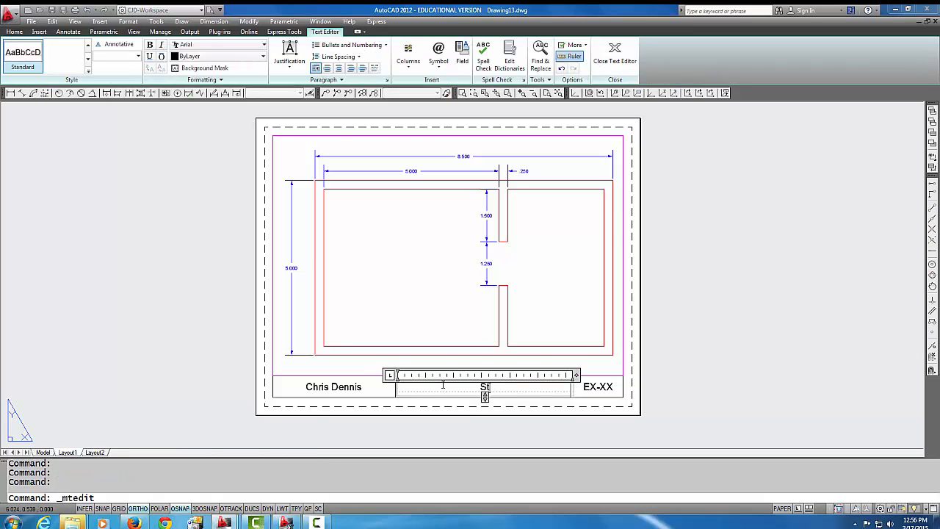
pyautogui.write('Stretch E')
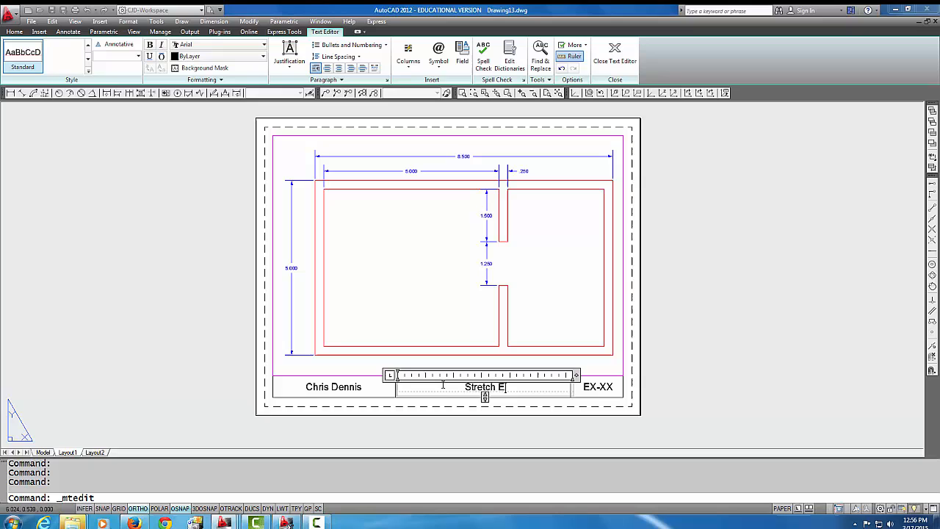
pyautogui.write('xercise')
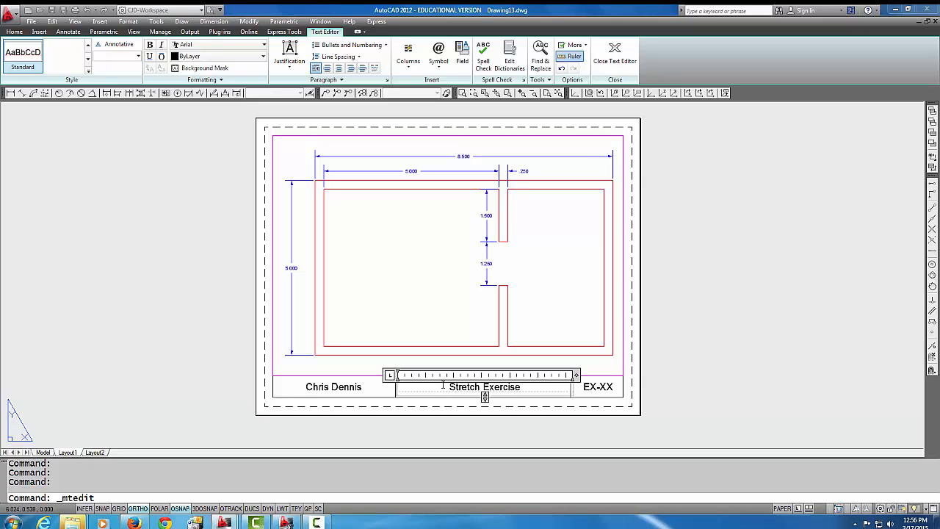
pyautogui.click(615, 47)
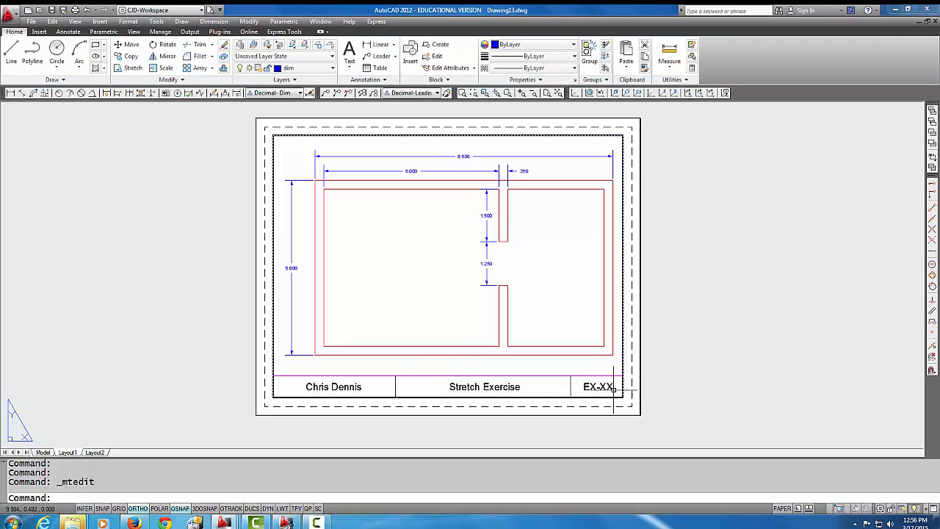
pyautogui.doubleClick(598, 387)
pyautogui.write('16')
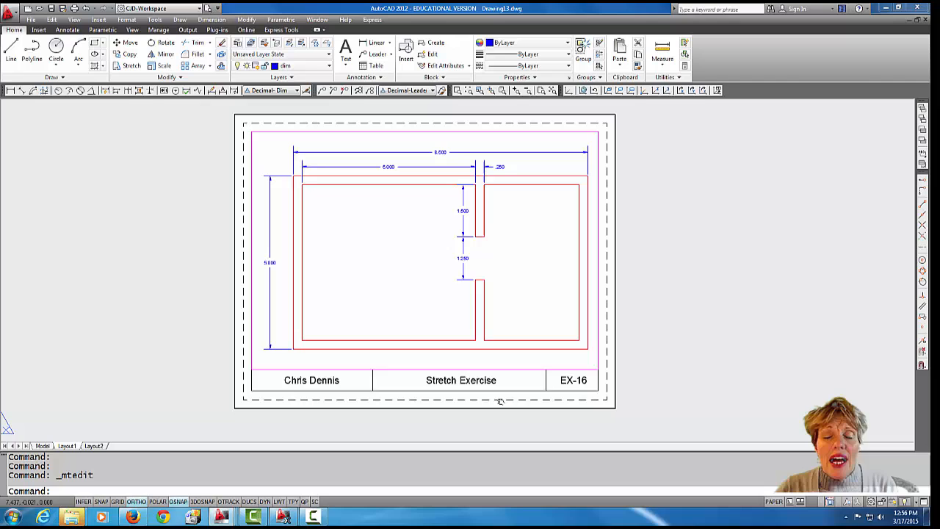
pyautogui.moveTo(503, 399)
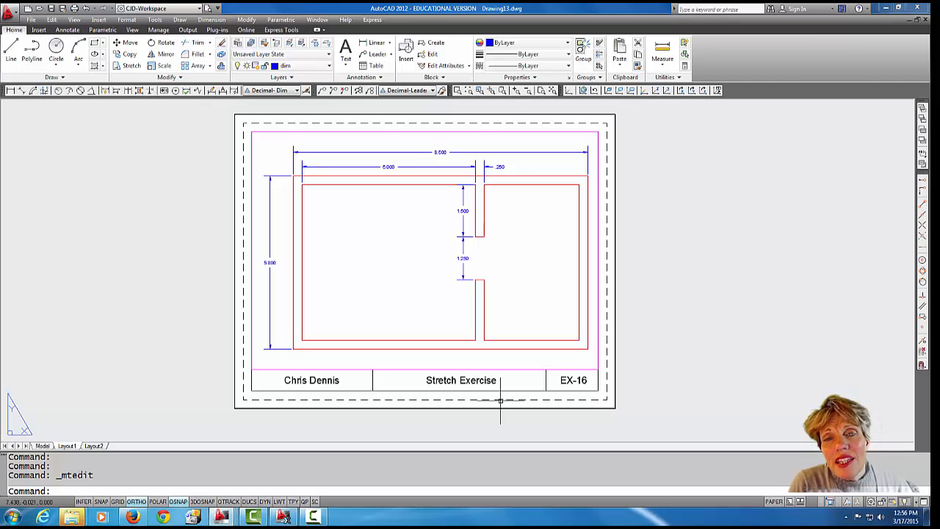